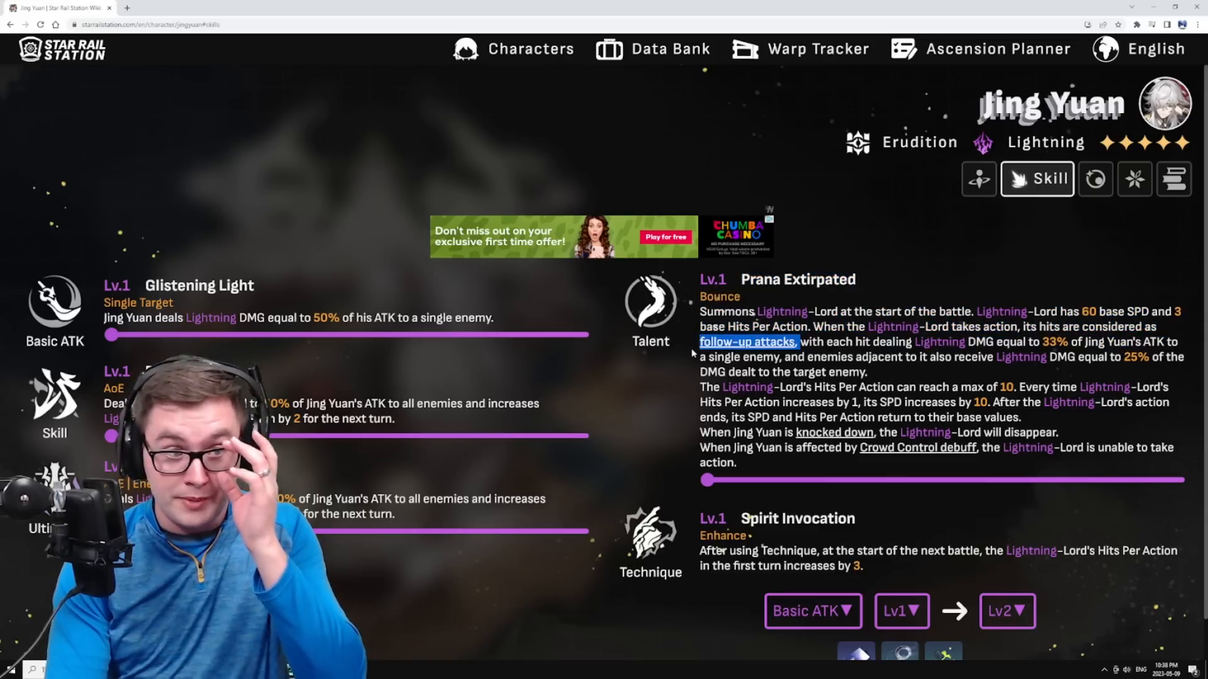
mouse_move(682, 382)
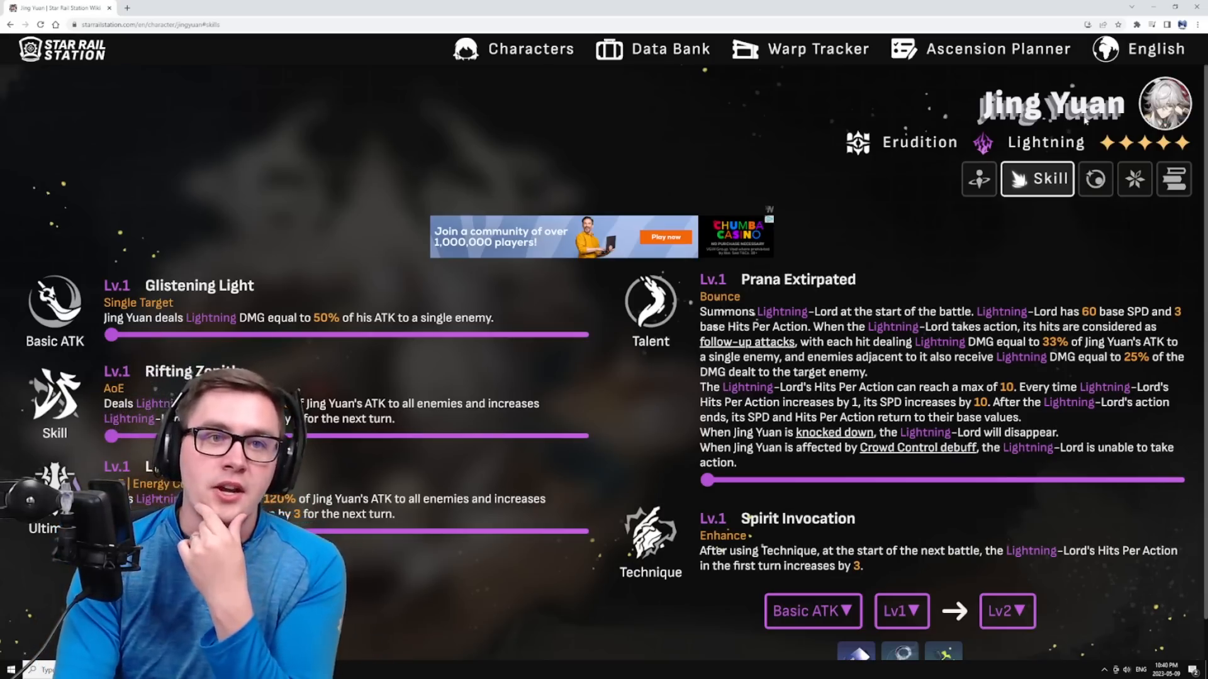
Open Jing Yuan's details and base stats, then switch to his Traces section.
click(978, 179)
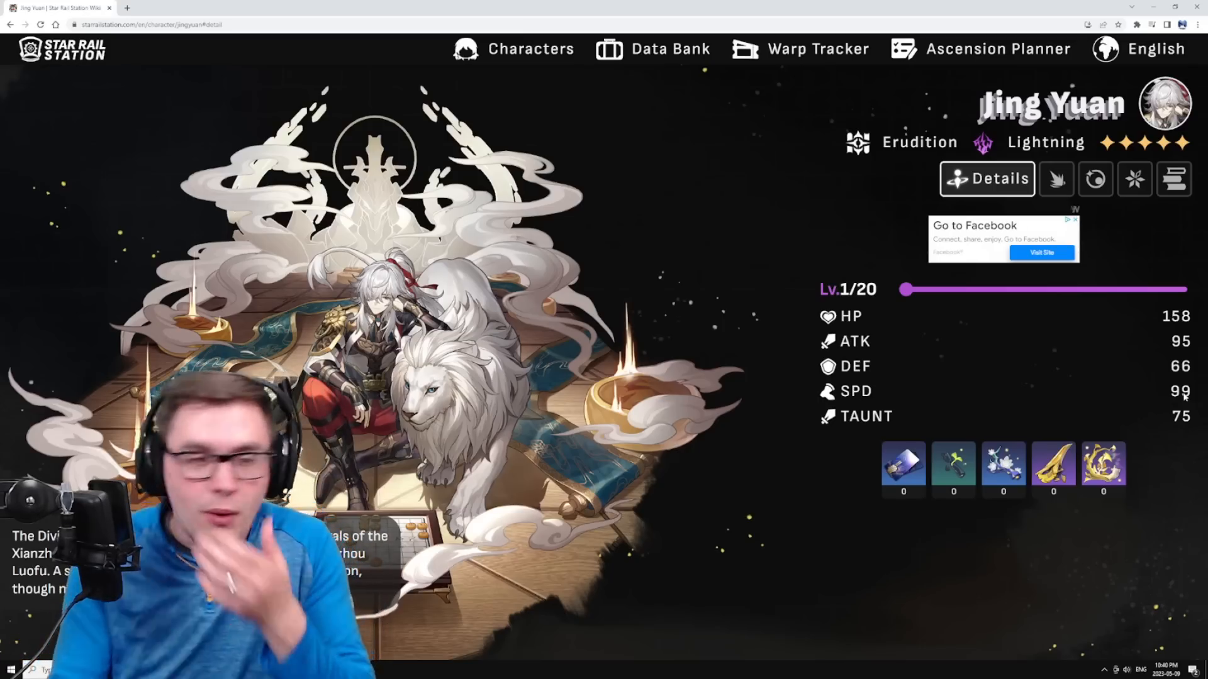
click(1056, 179)
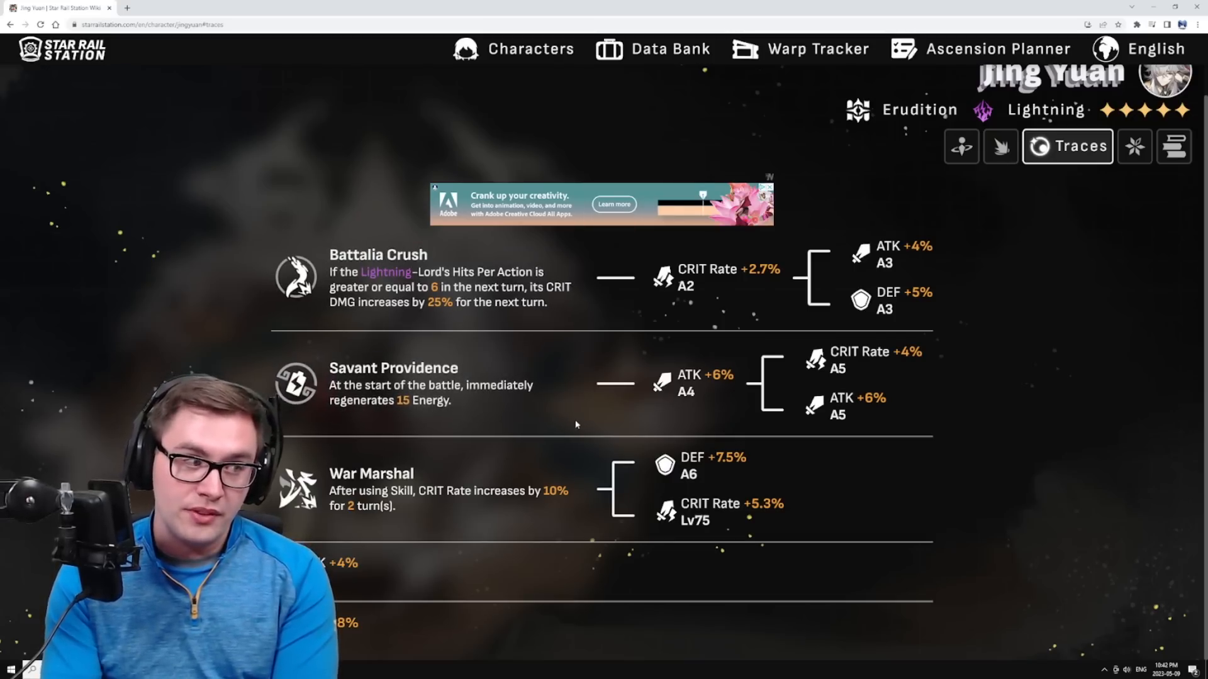
mouse_move(474, 403)
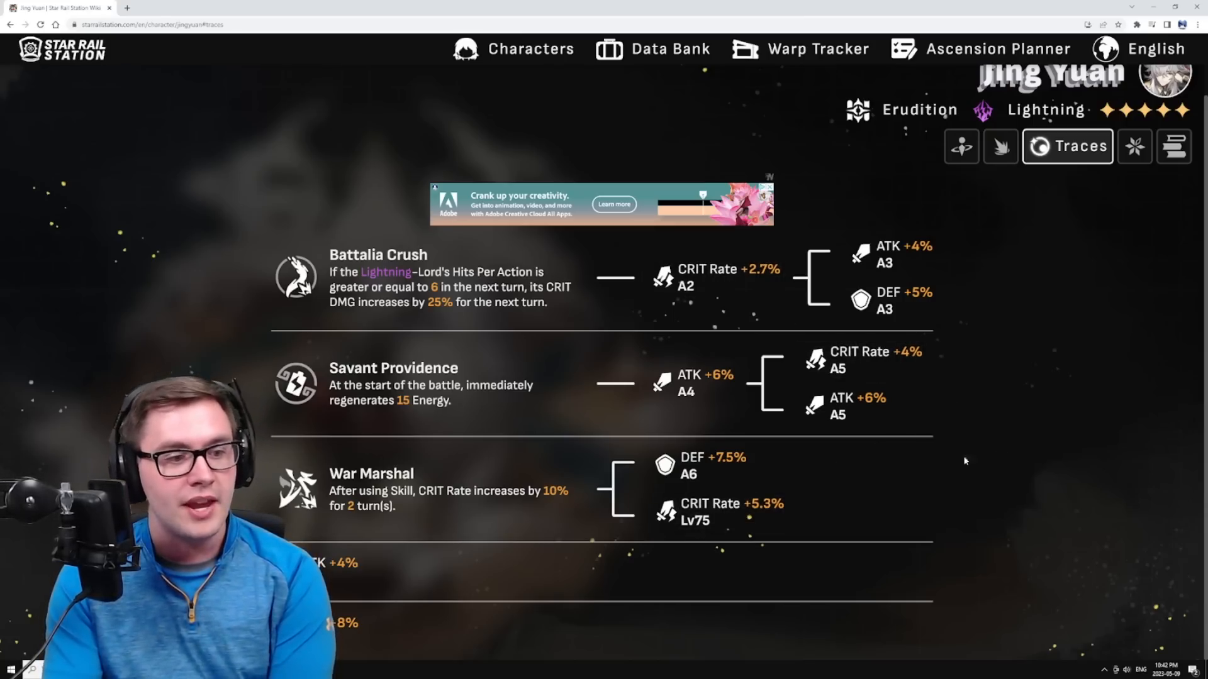
mouse_move(870, 365)
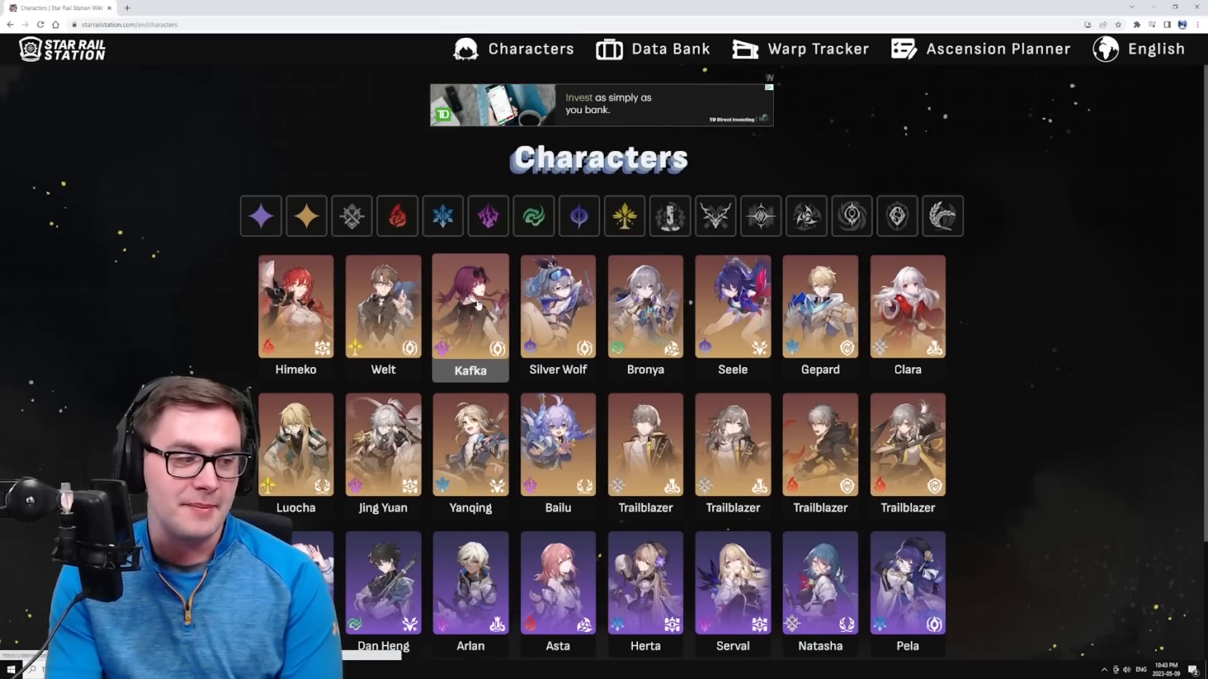
Browse the Characters grid, visit Luocha's page, then open Silver Wolf's page.
scroll(down, 3)
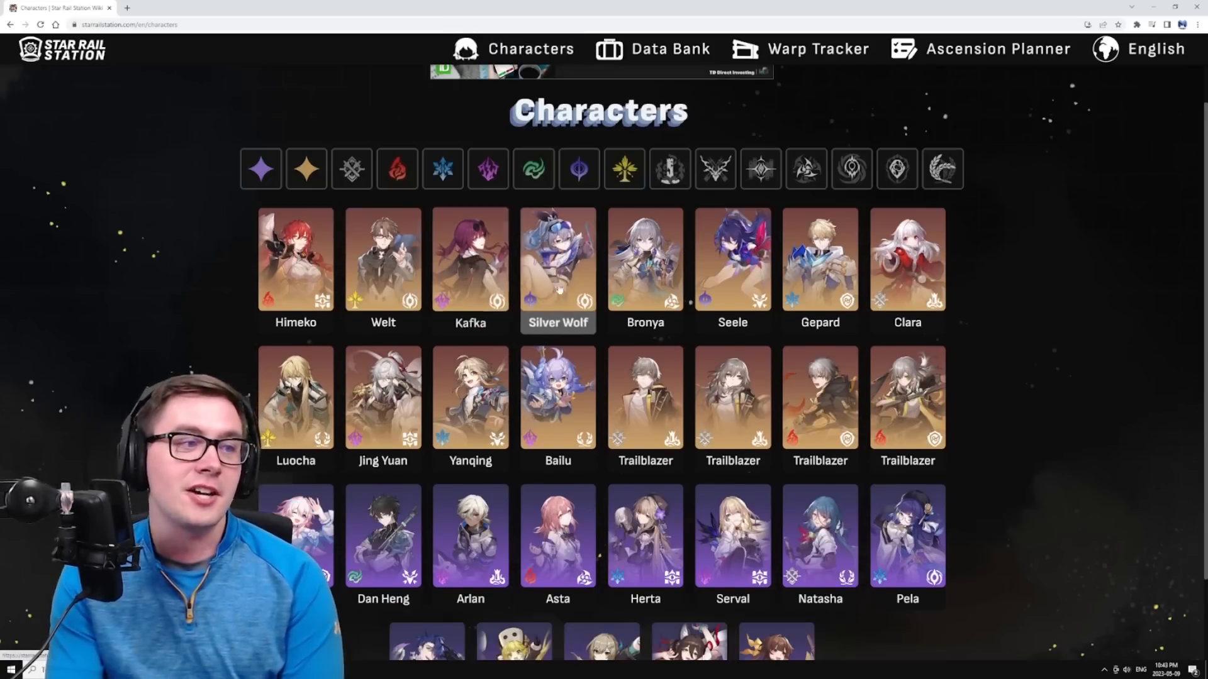
click(557, 261)
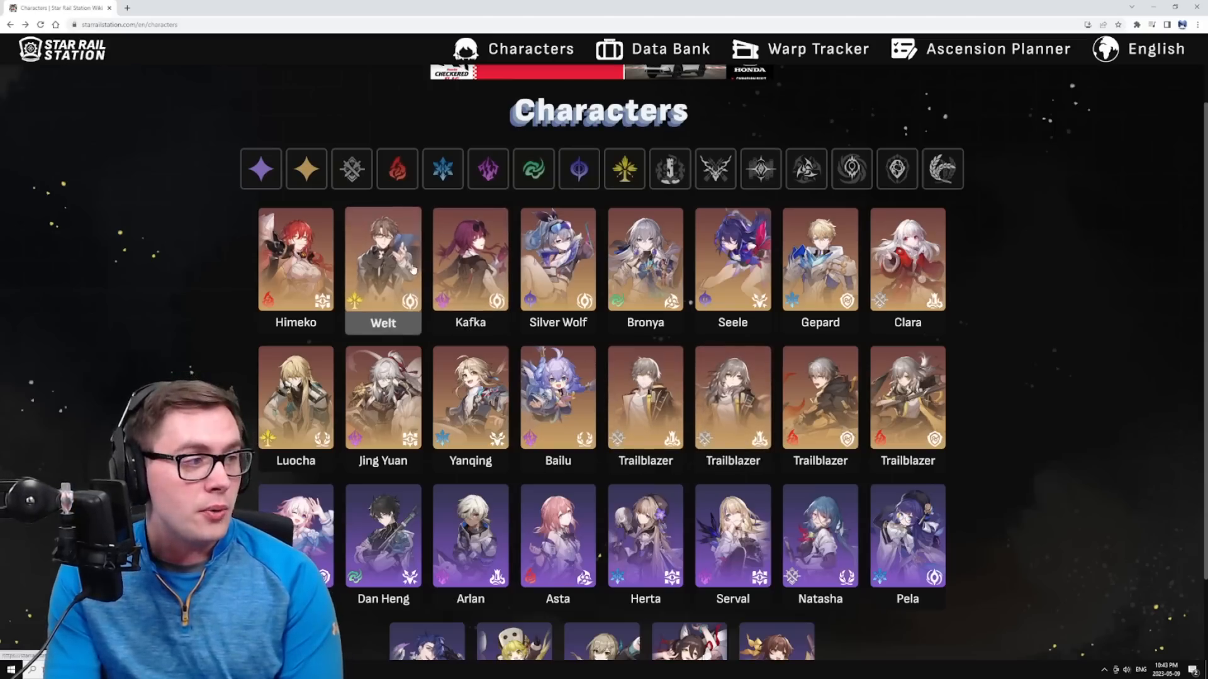
click(383, 398)
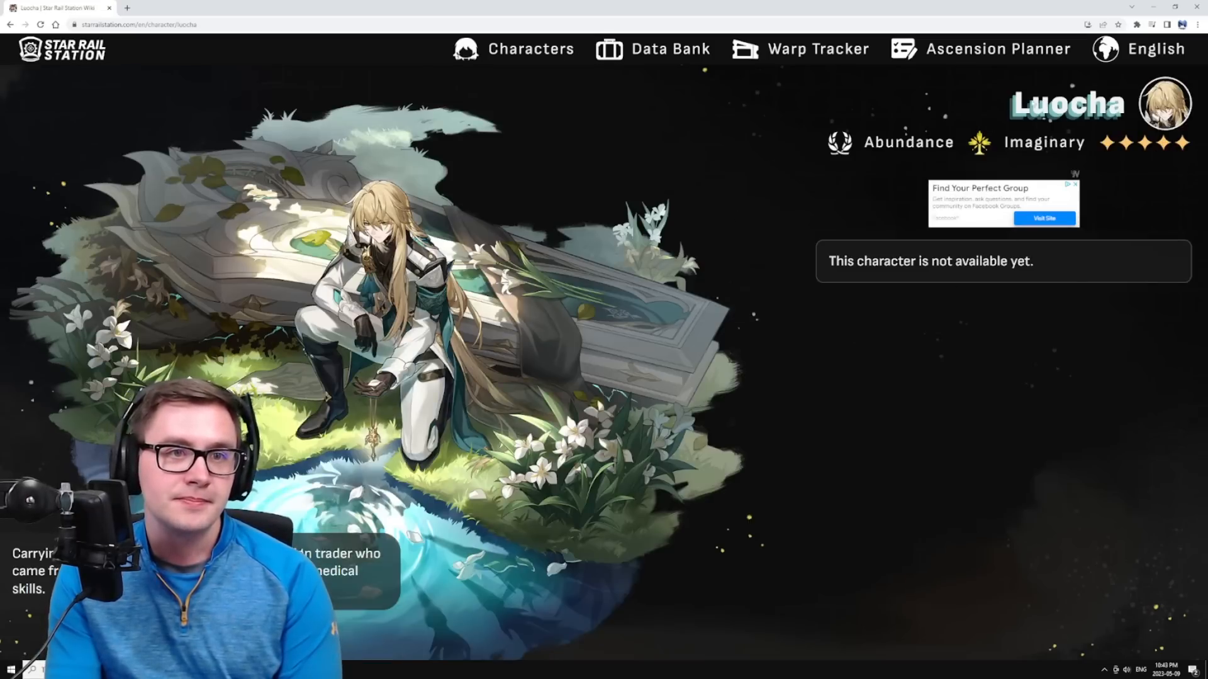
click(527, 48)
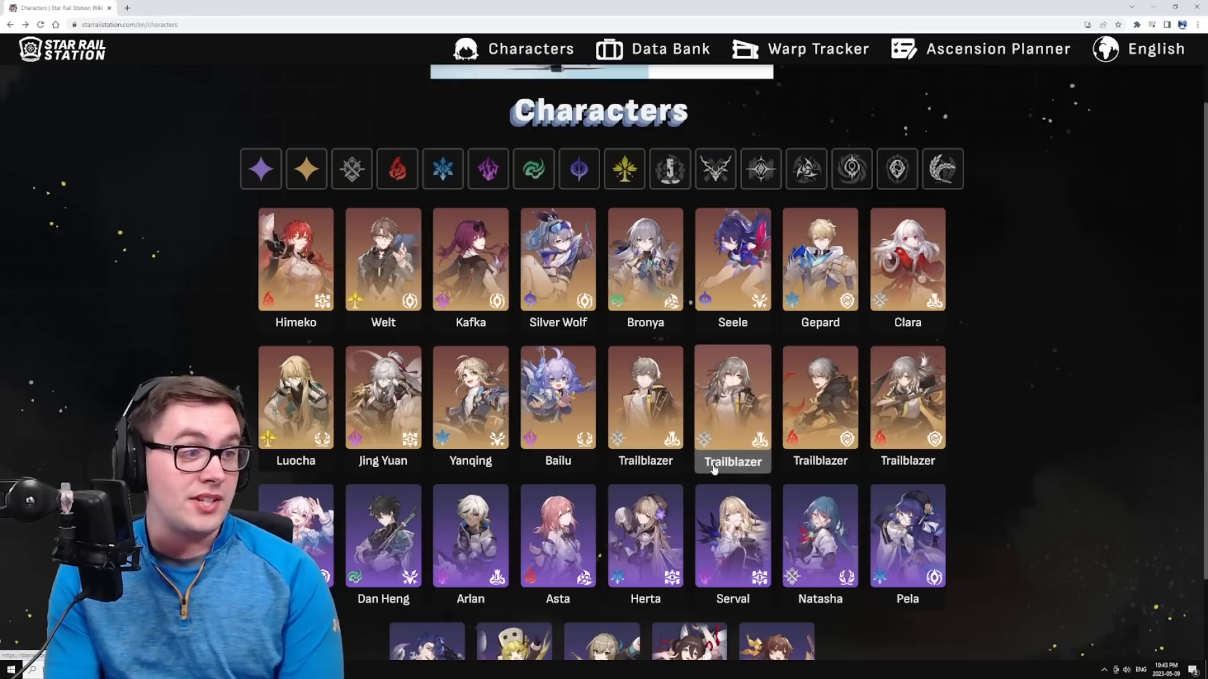
mouse_move(523, 503)
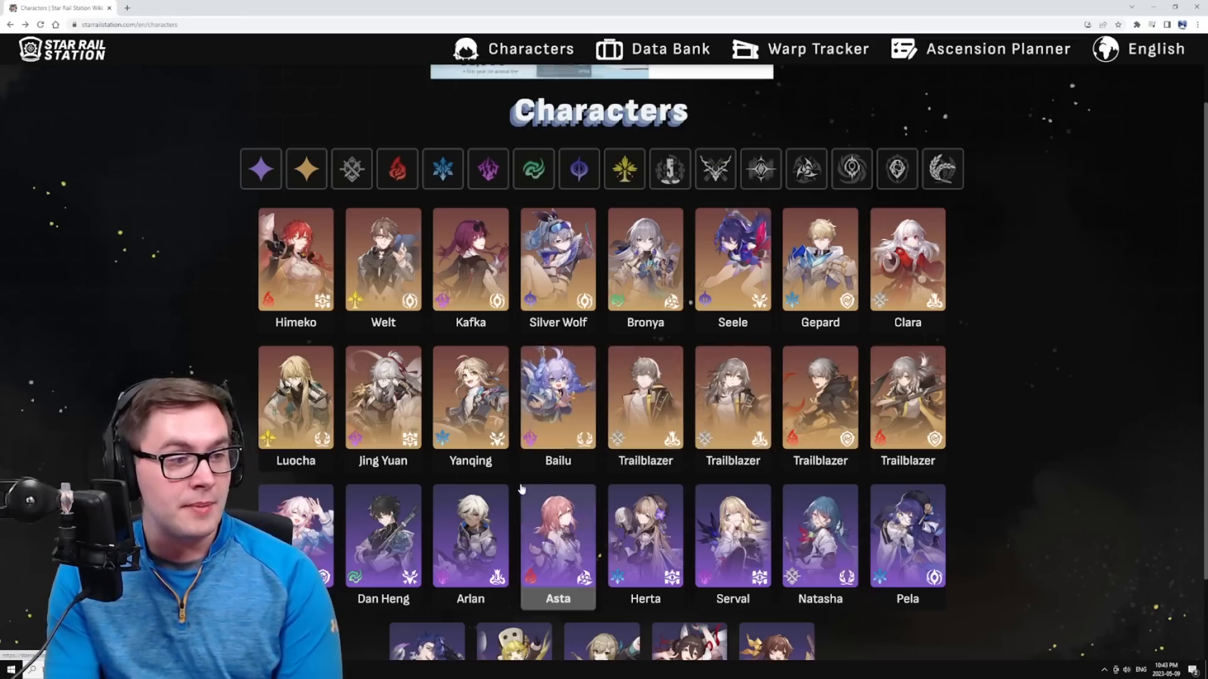
mouse_move(512, 436)
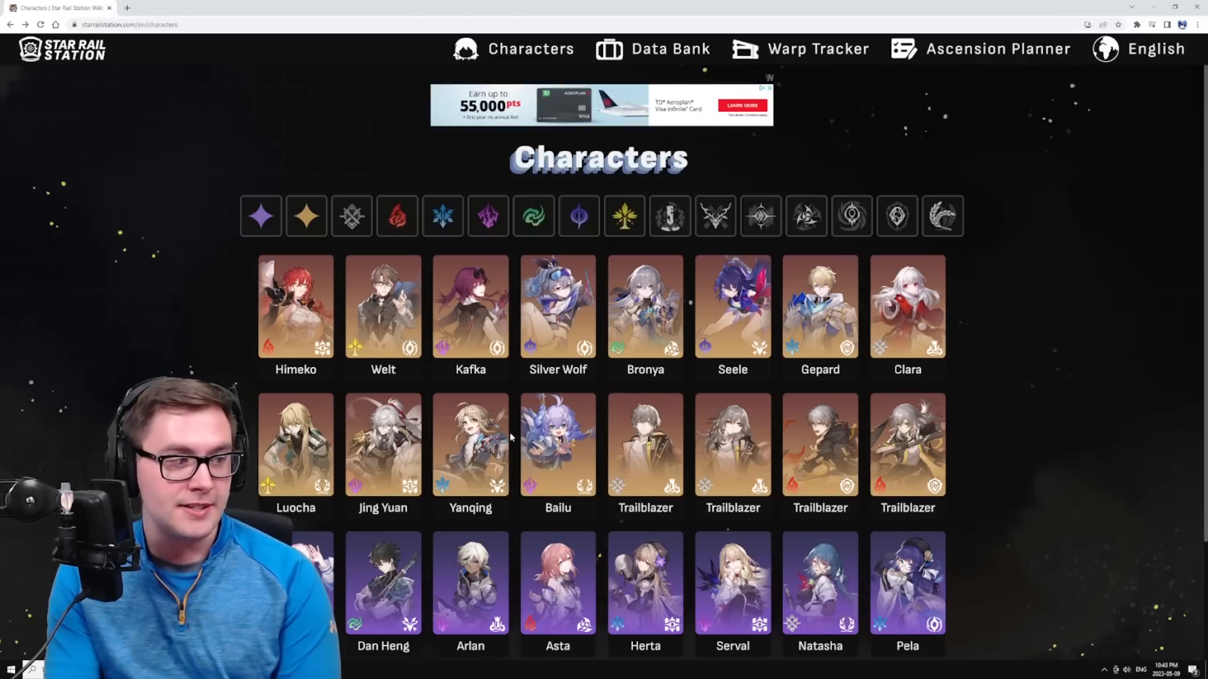
click(557, 313)
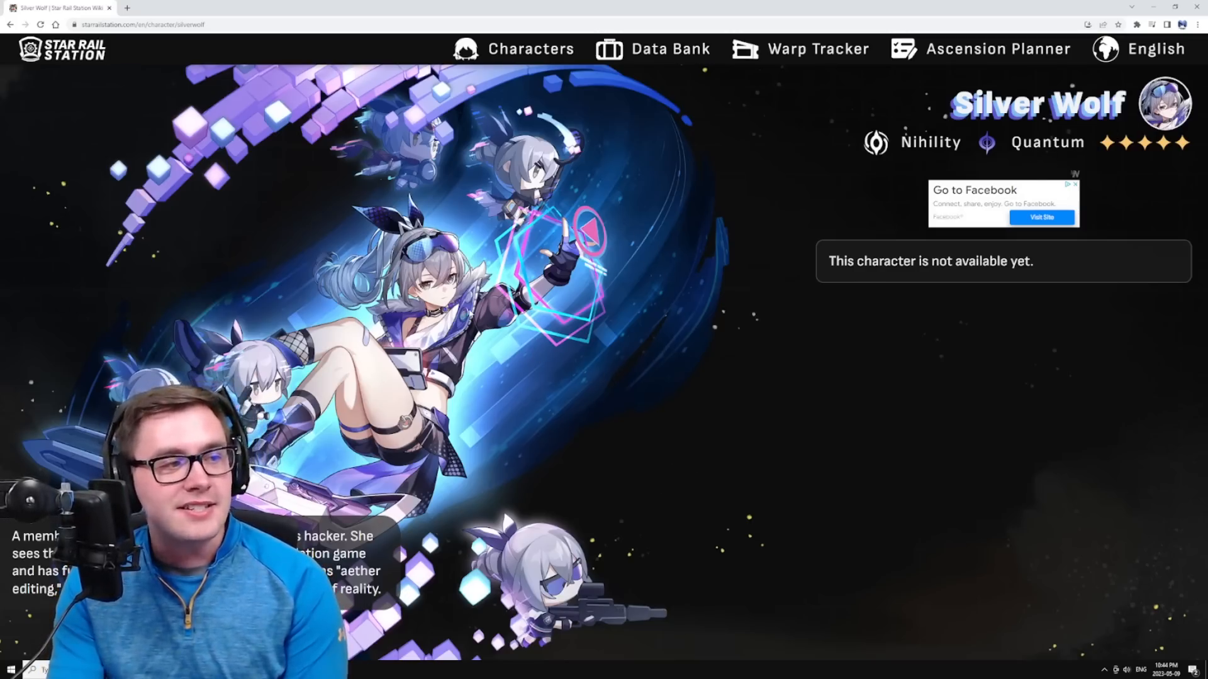
Go back to the Characters list and open Kafka's page.
click(528, 48)
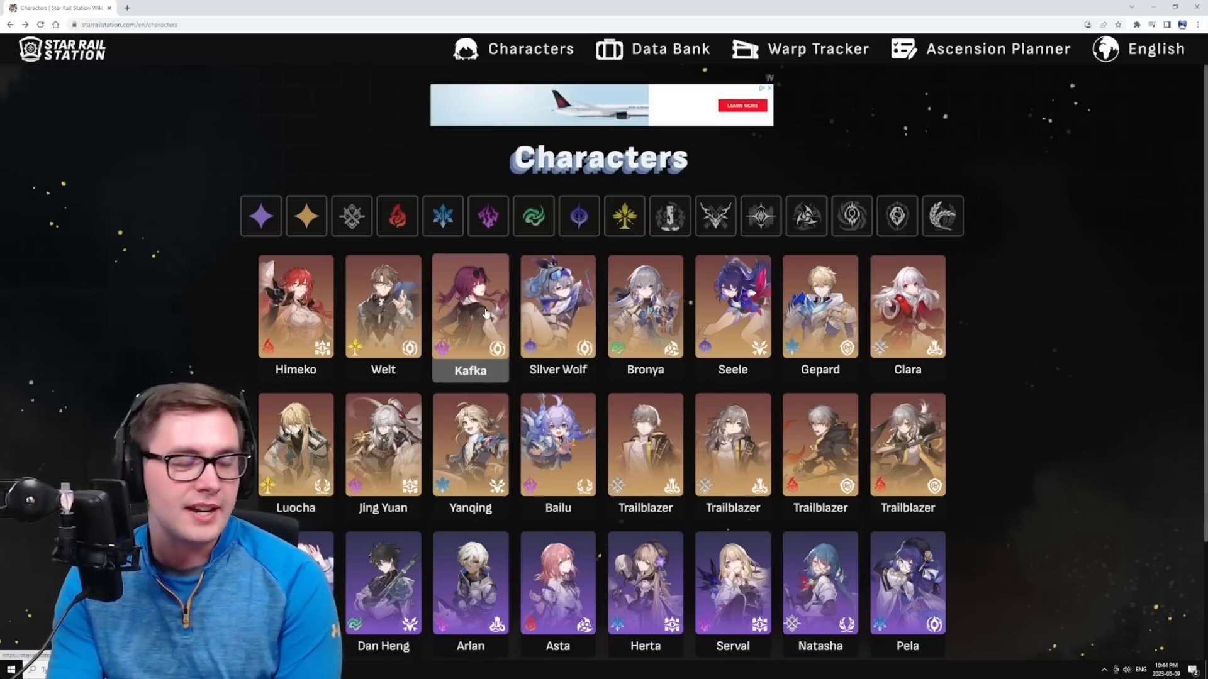
click(470, 316)
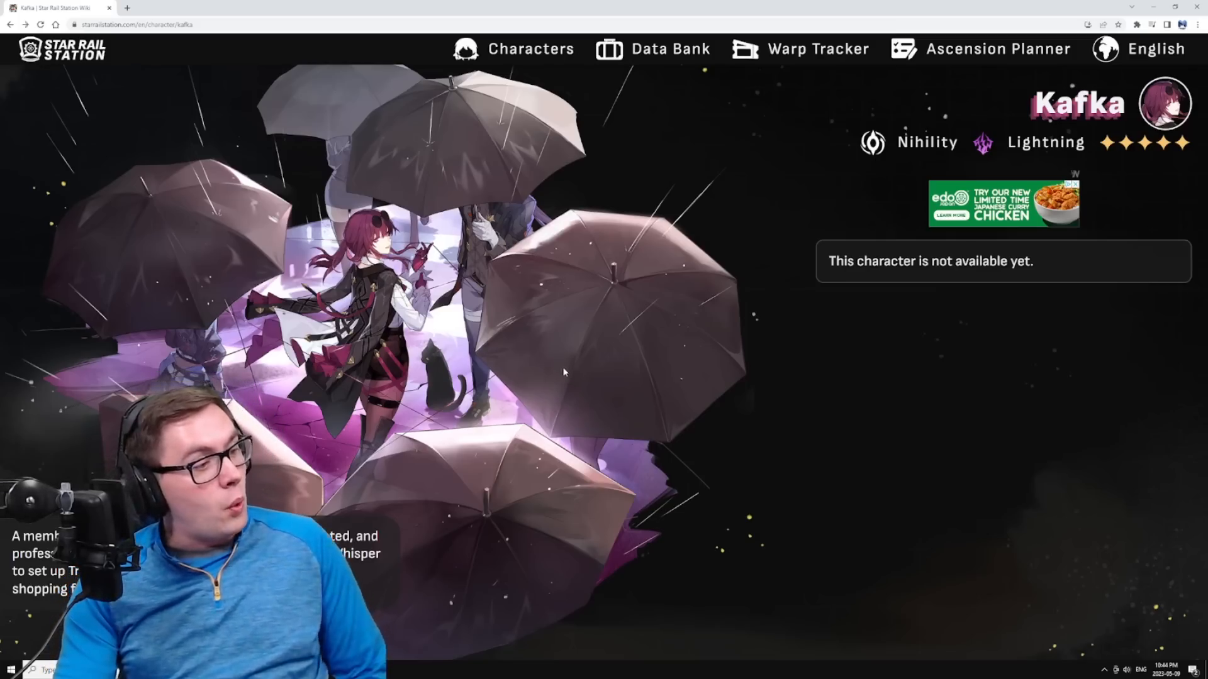
Briefly revisit Jing Yuan's and Silver Wolf's pages, ending on the Characters roster.
click(531, 49)
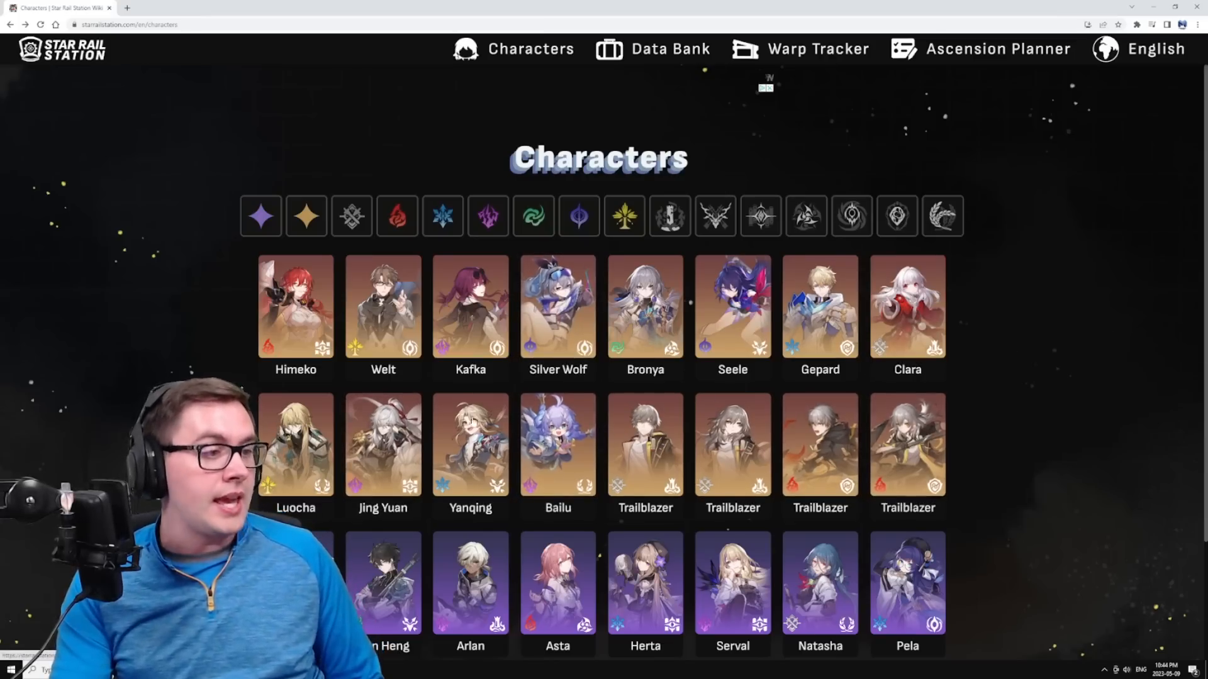
click(382, 443)
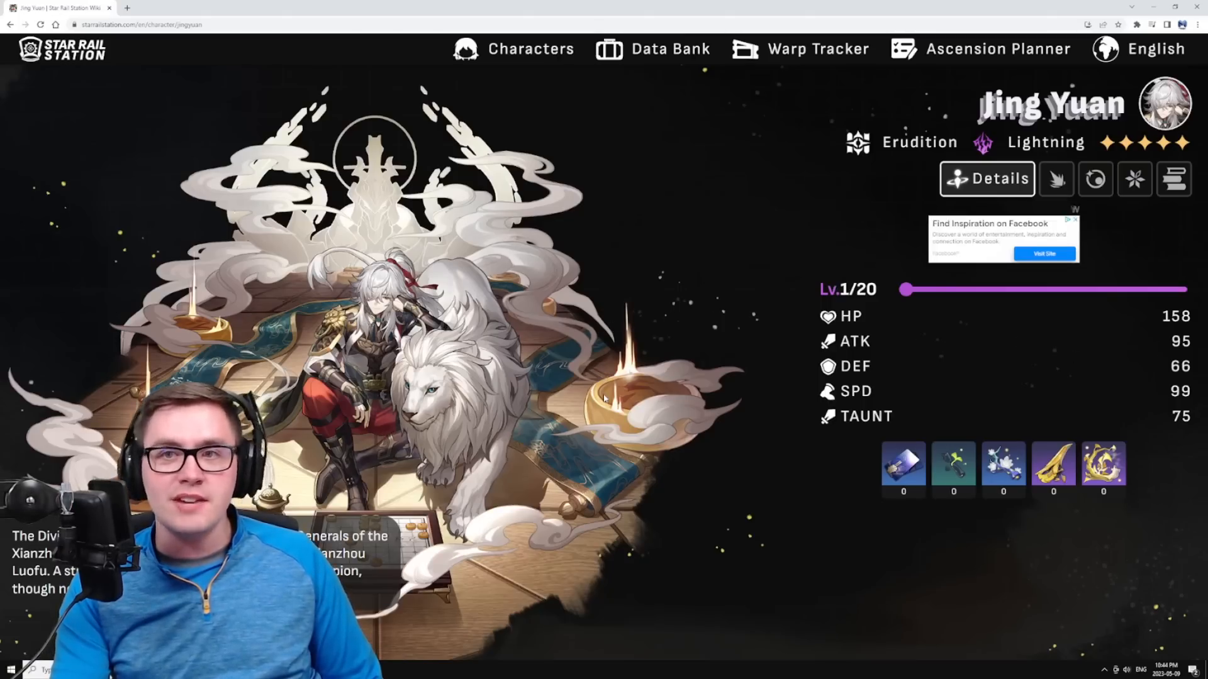
mouse_move(708, 409)
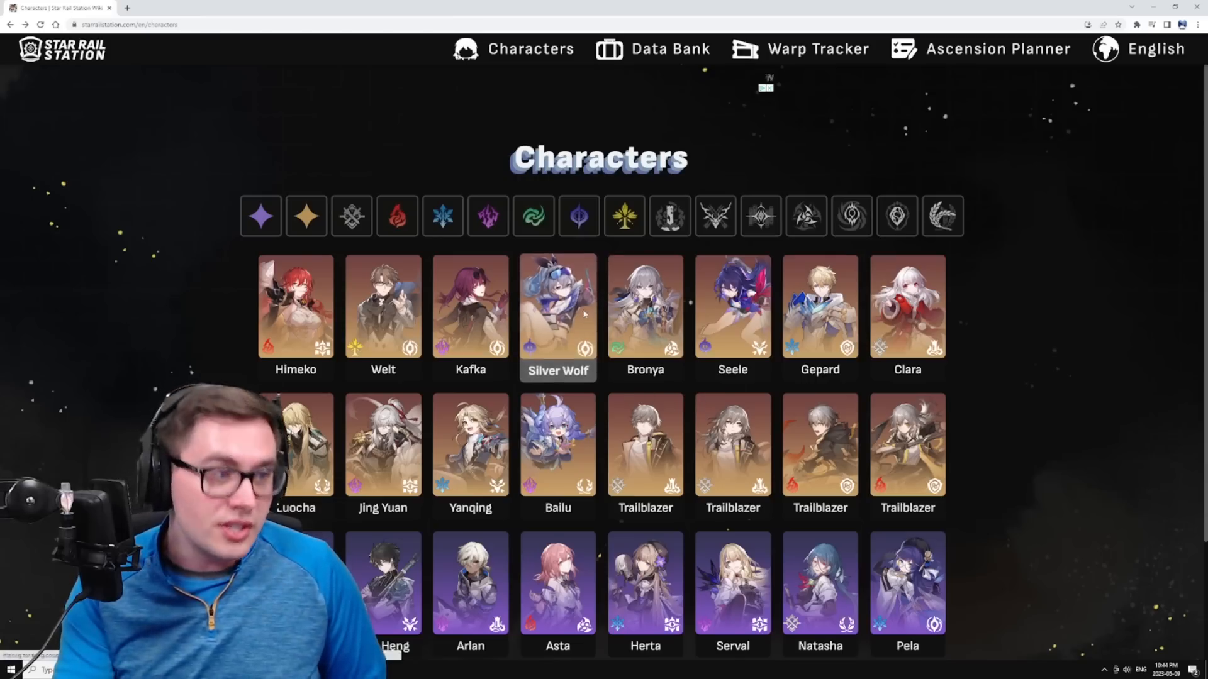
click(557, 311)
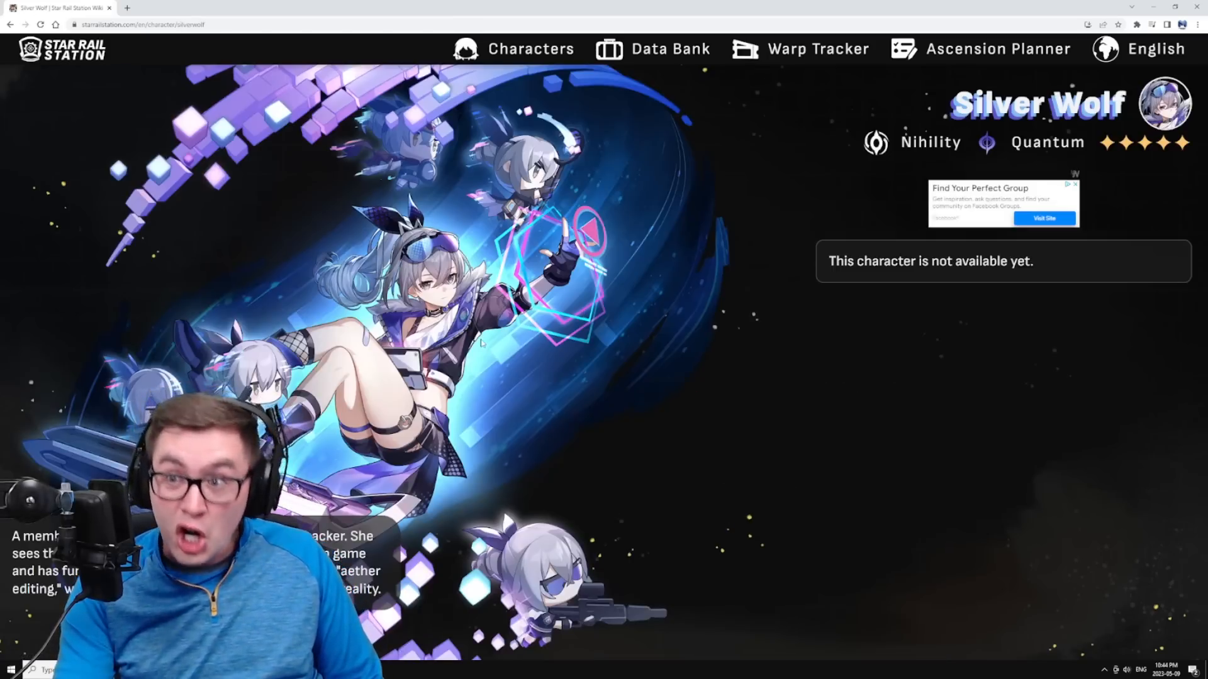
click(527, 49)
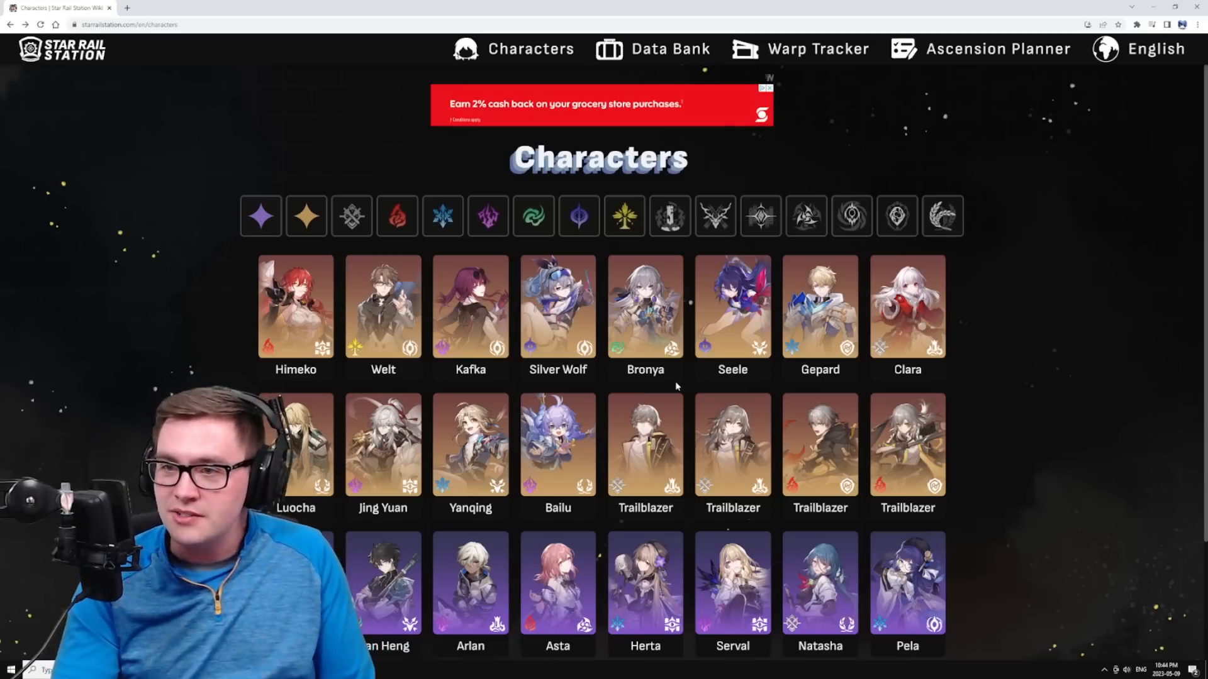